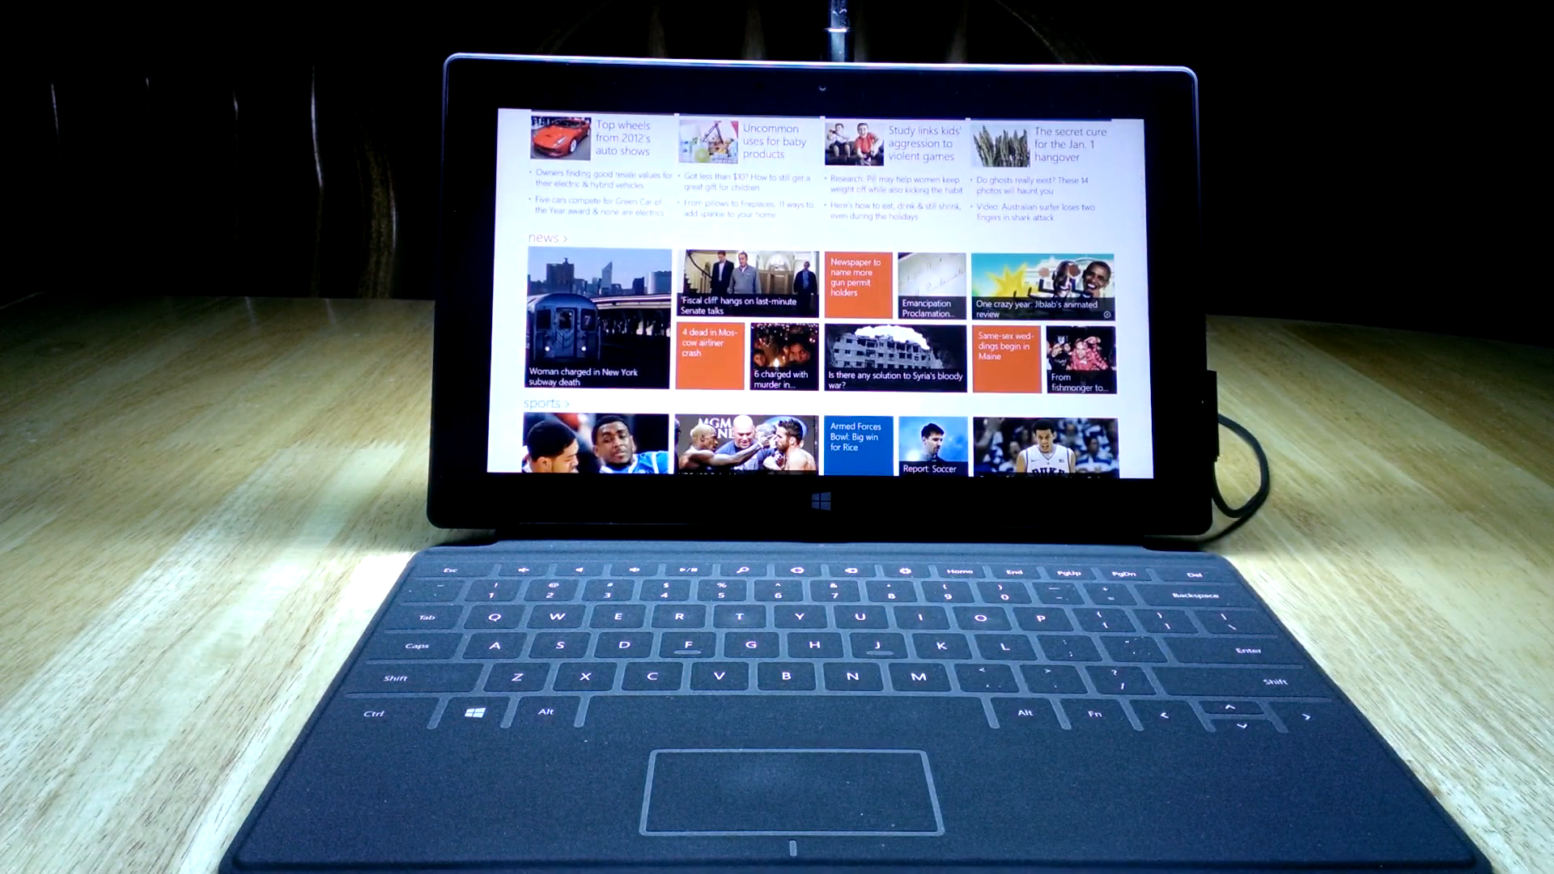
# Scroll down the MSN page before bringing up the address controls.
pyautogui.scroll(-3)
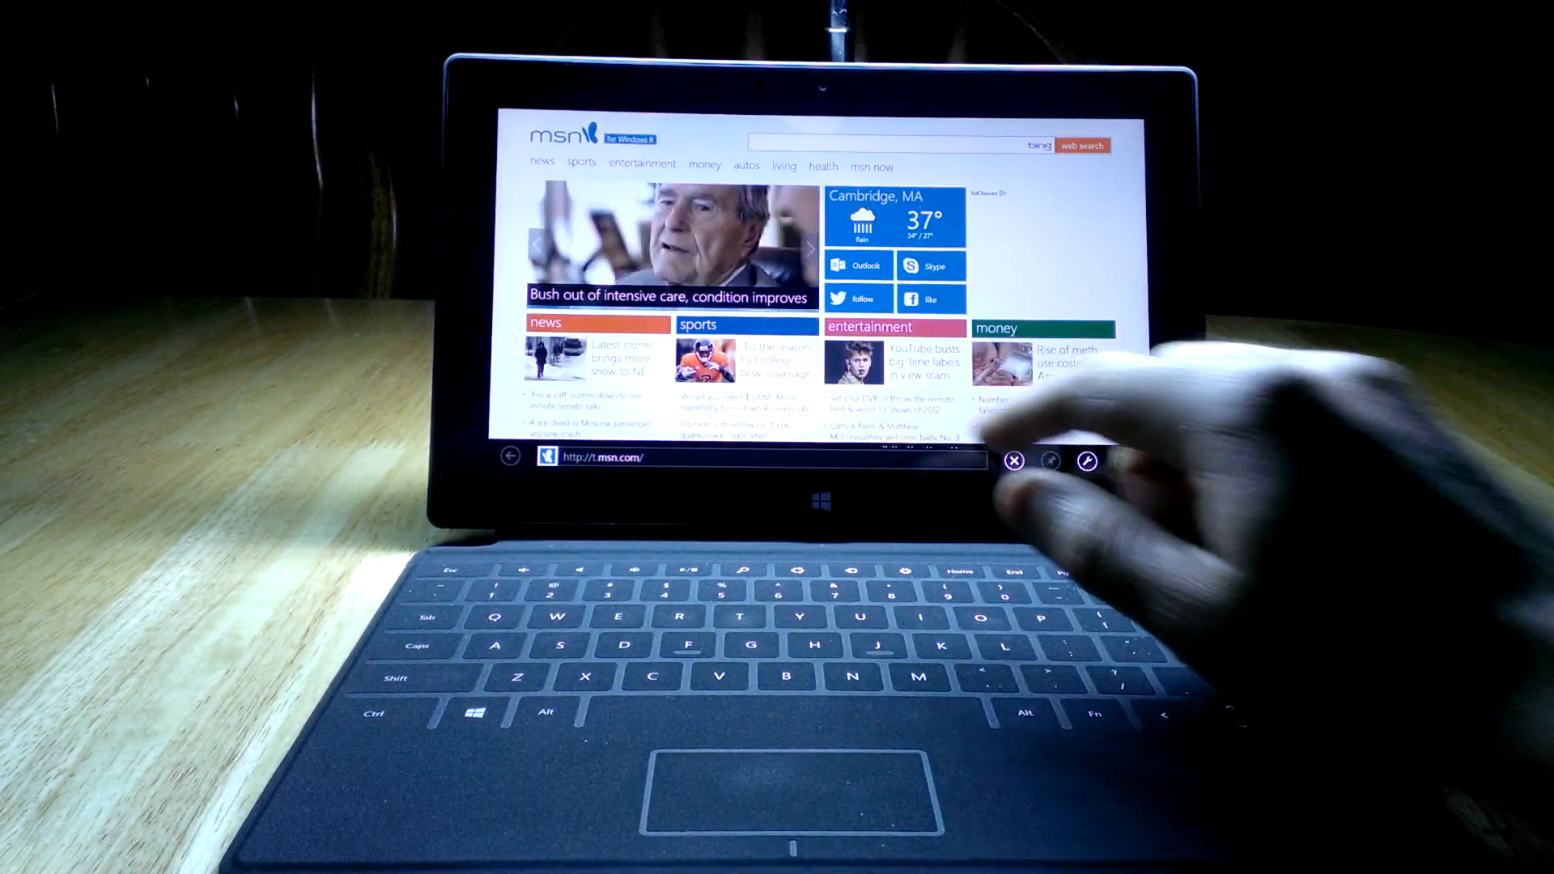
pyautogui.scroll(-3)
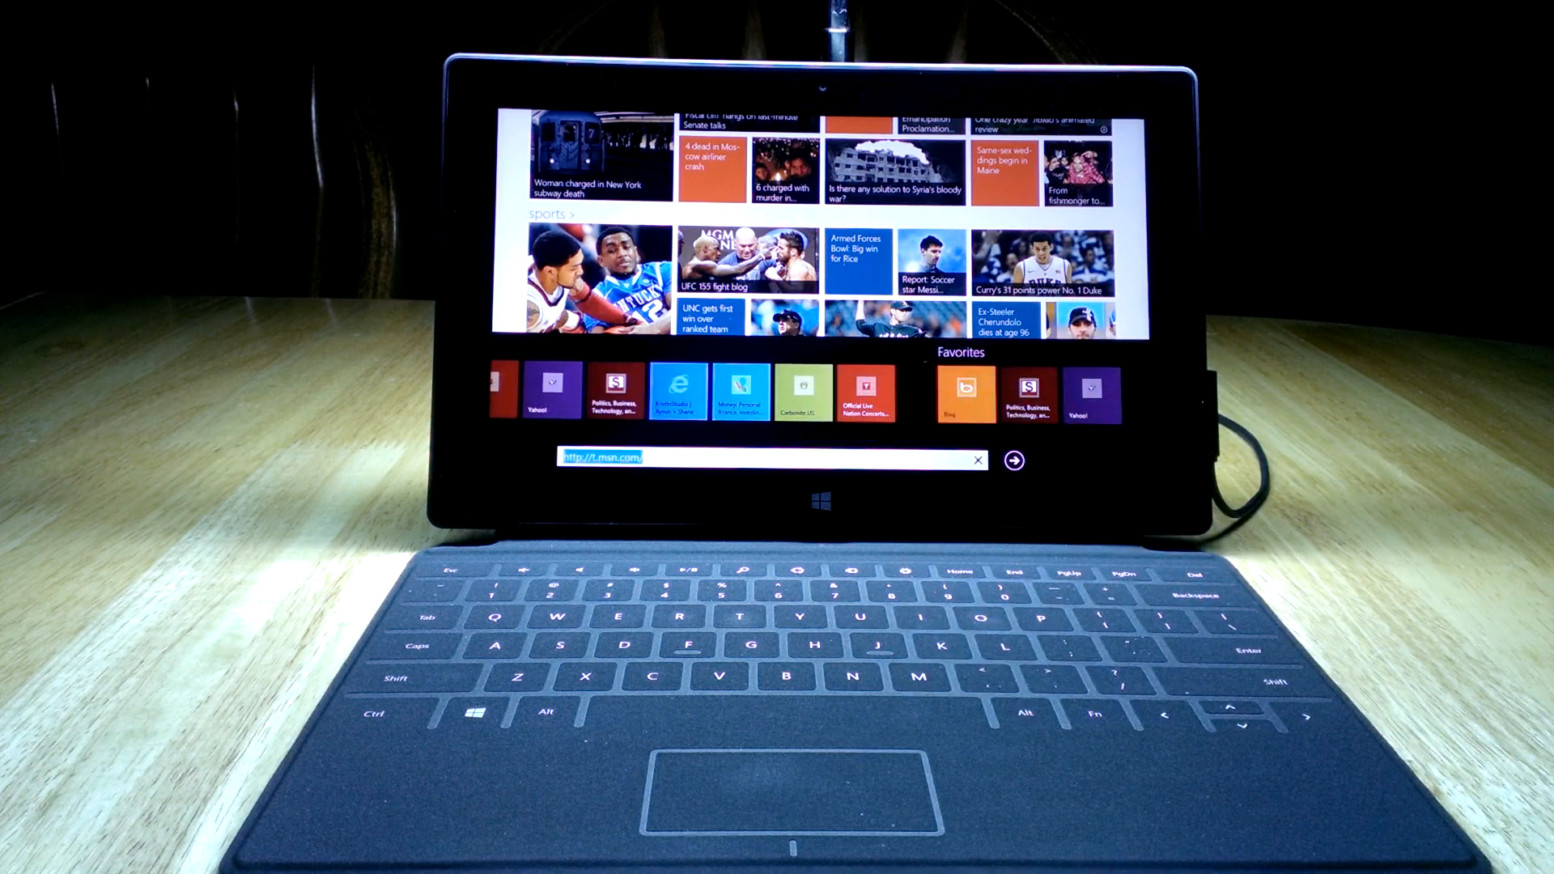
# Enter youtube.com in the address box over the frequent sites and favorites tiles.
pyautogui.write('youtube.com')
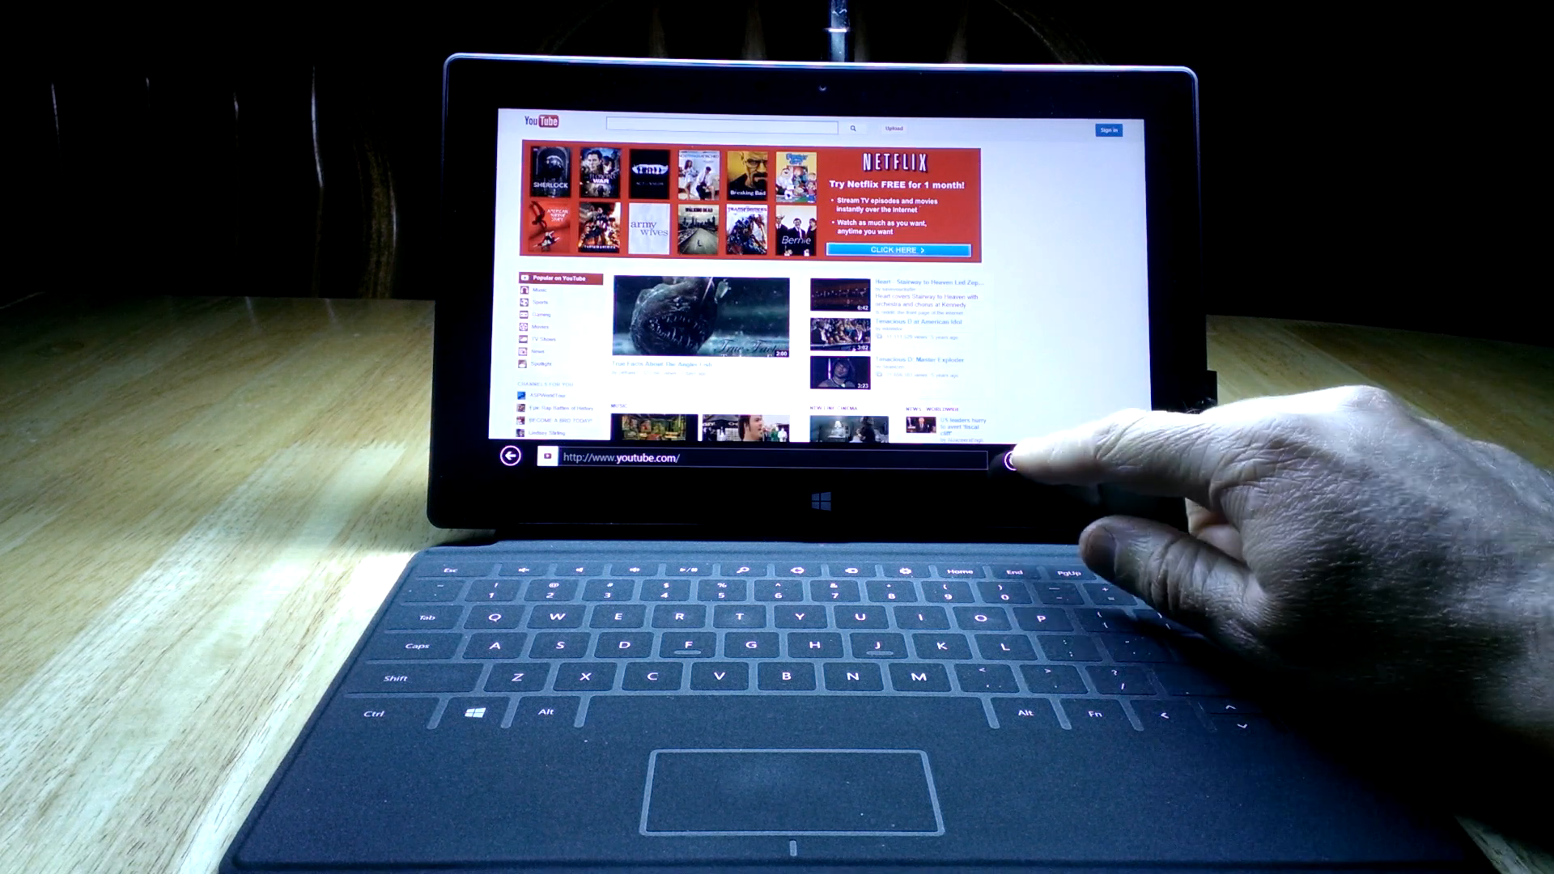
# Save YouTube as a favorite and pin it to Start from the pin button.
pyautogui.click(1018, 458)
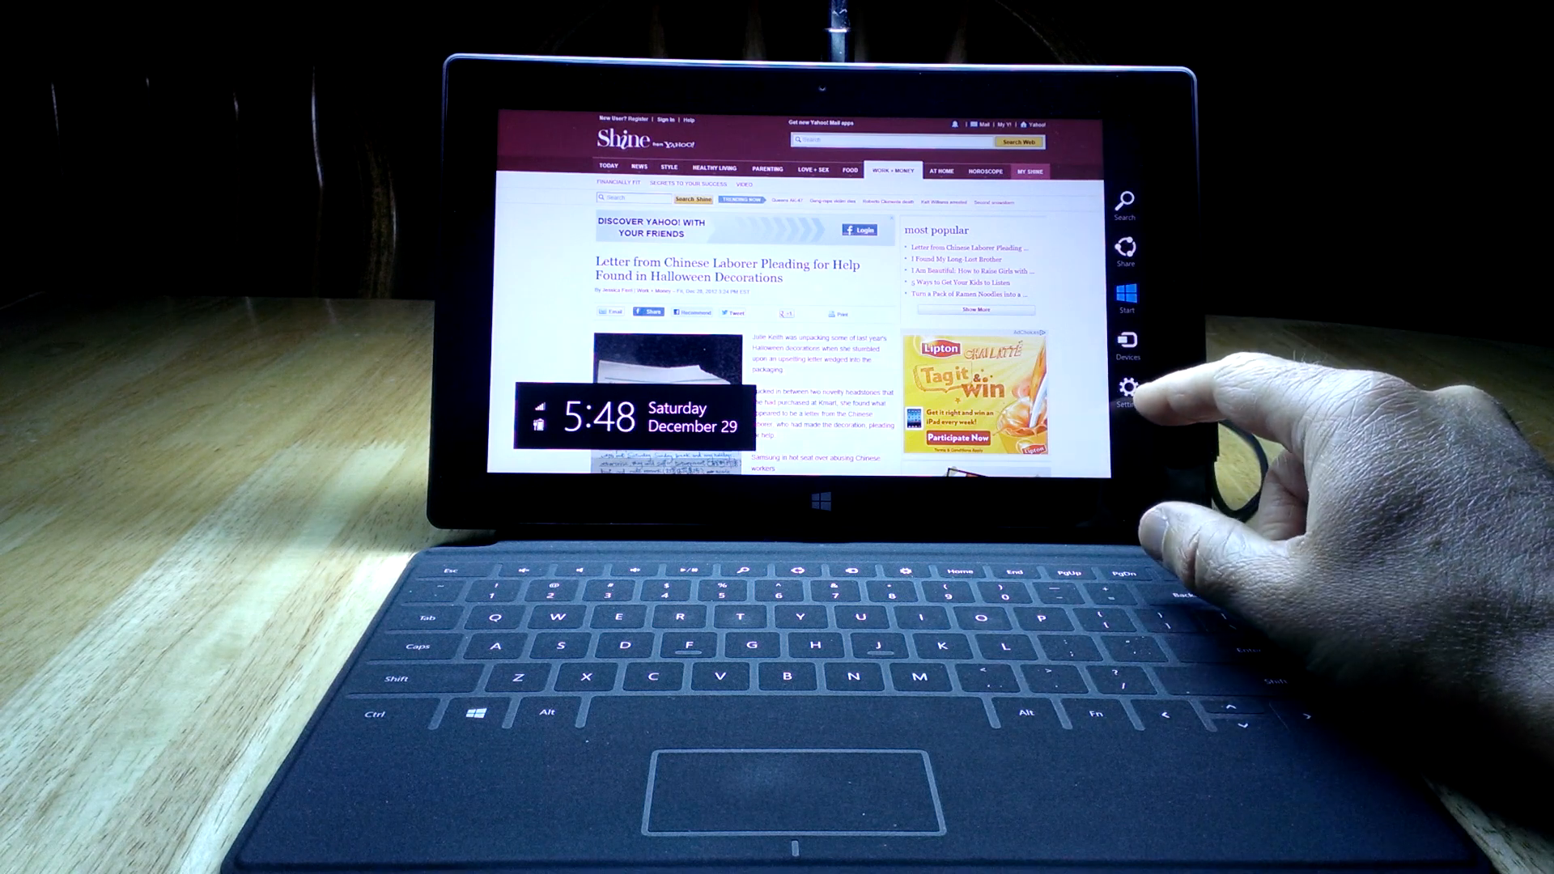
# Show Internet Explorer's Settings pane from the charms beside the Yahoo Shine article.
pyautogui.click(1127, 387)
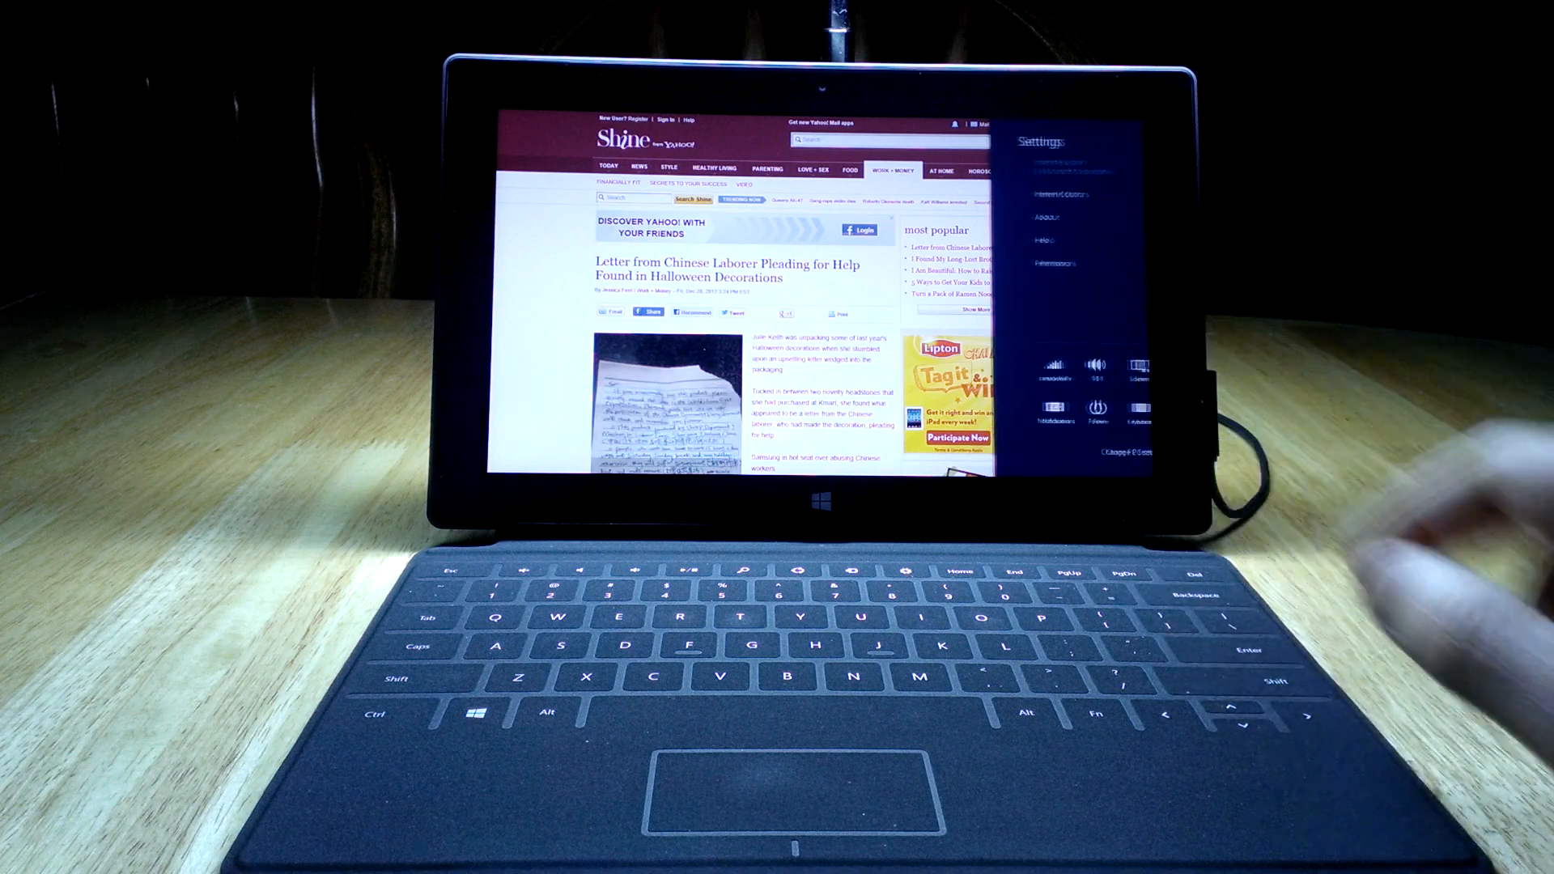